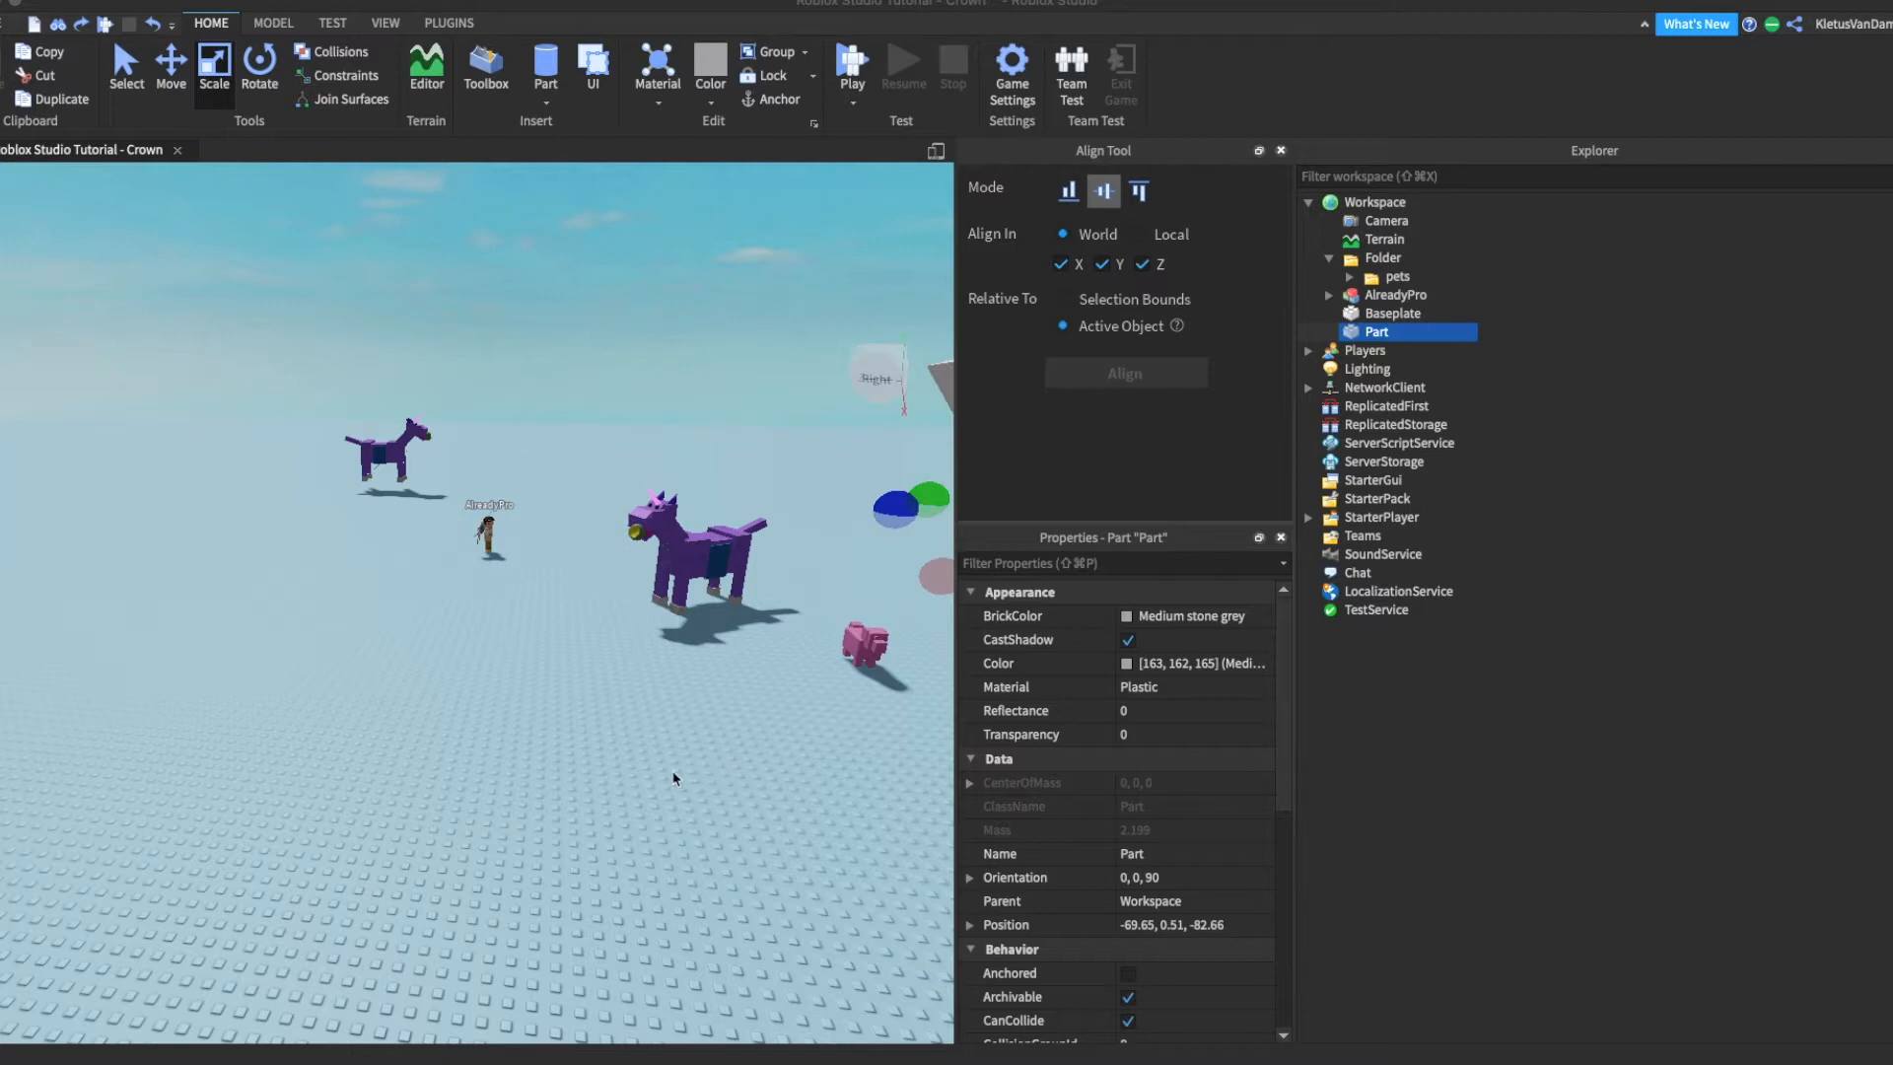
pyautogui.moveTo(667, 784)
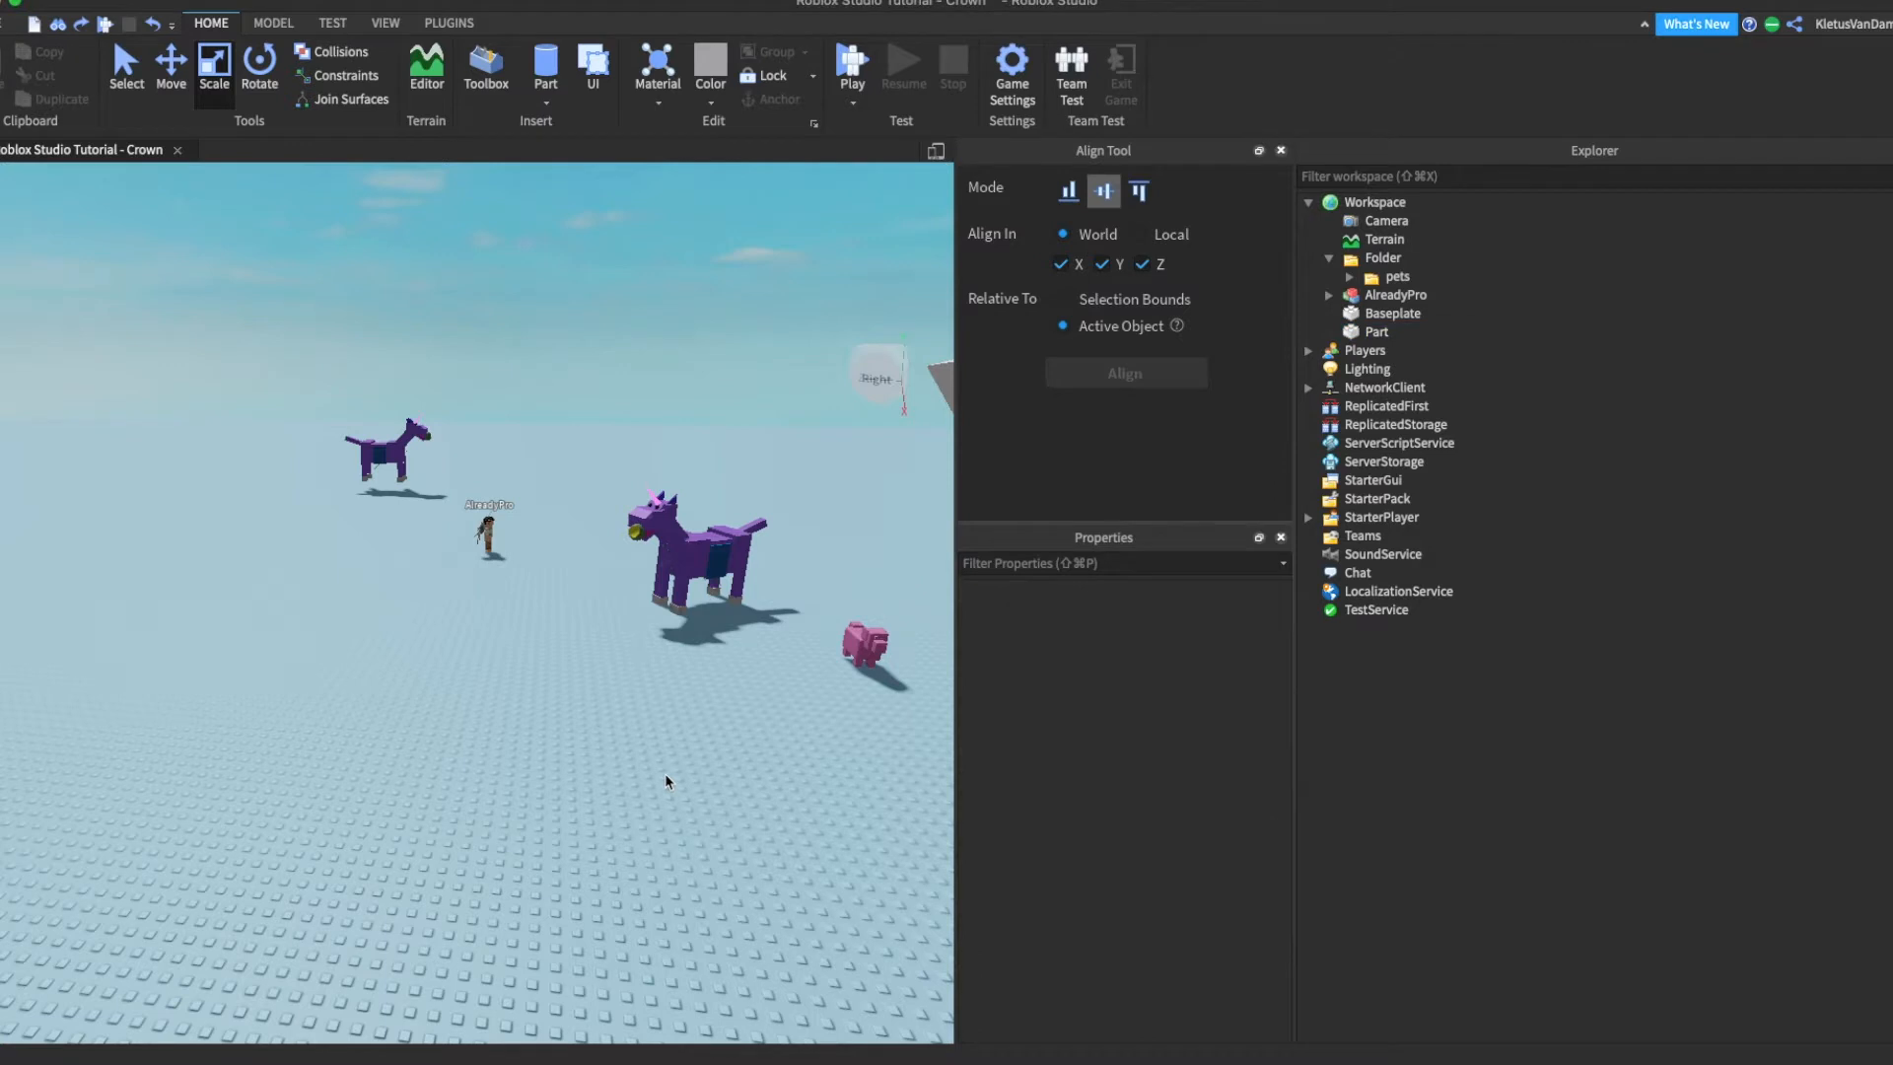
# - Shape a wide Pastel violet cylinder 'outer' and a smaller blue-green 'inner' copy with Show Grid on
pyautogui.click(1376, 331)
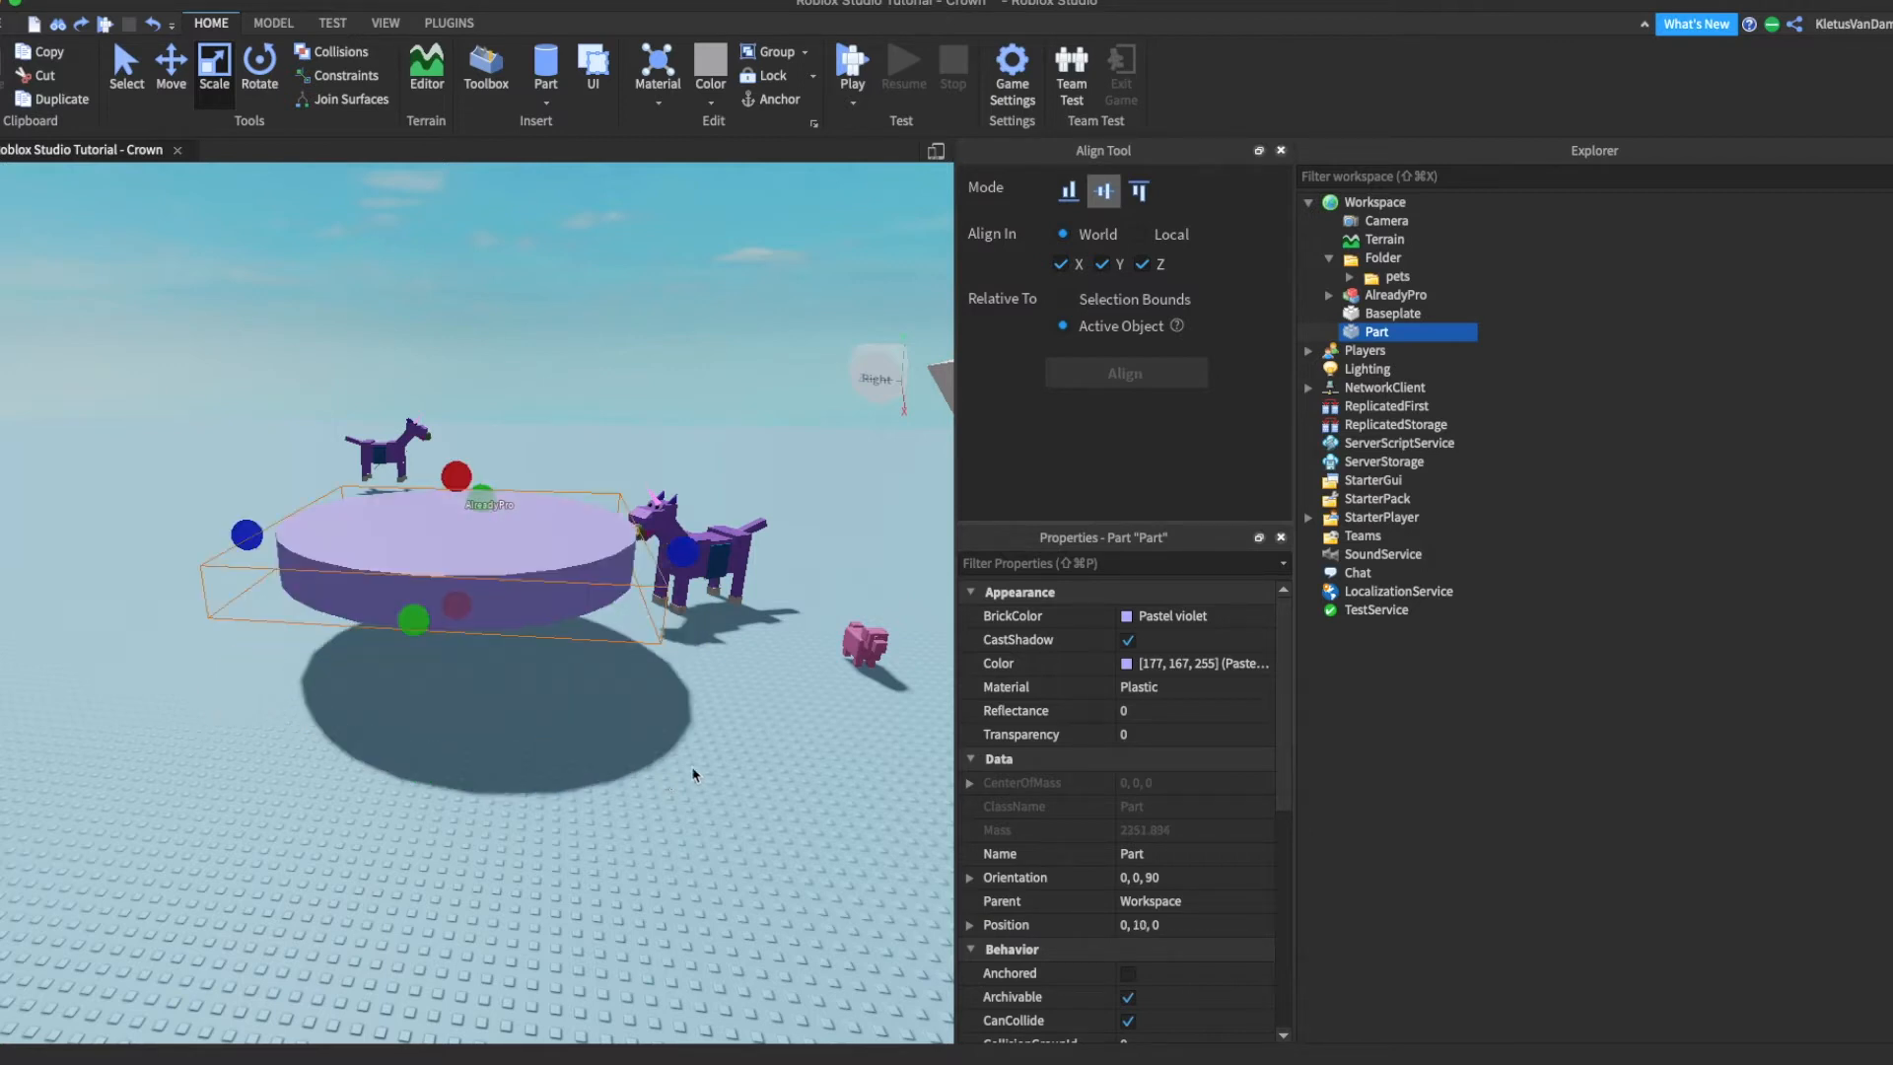
pyautogui.click(385, 23)
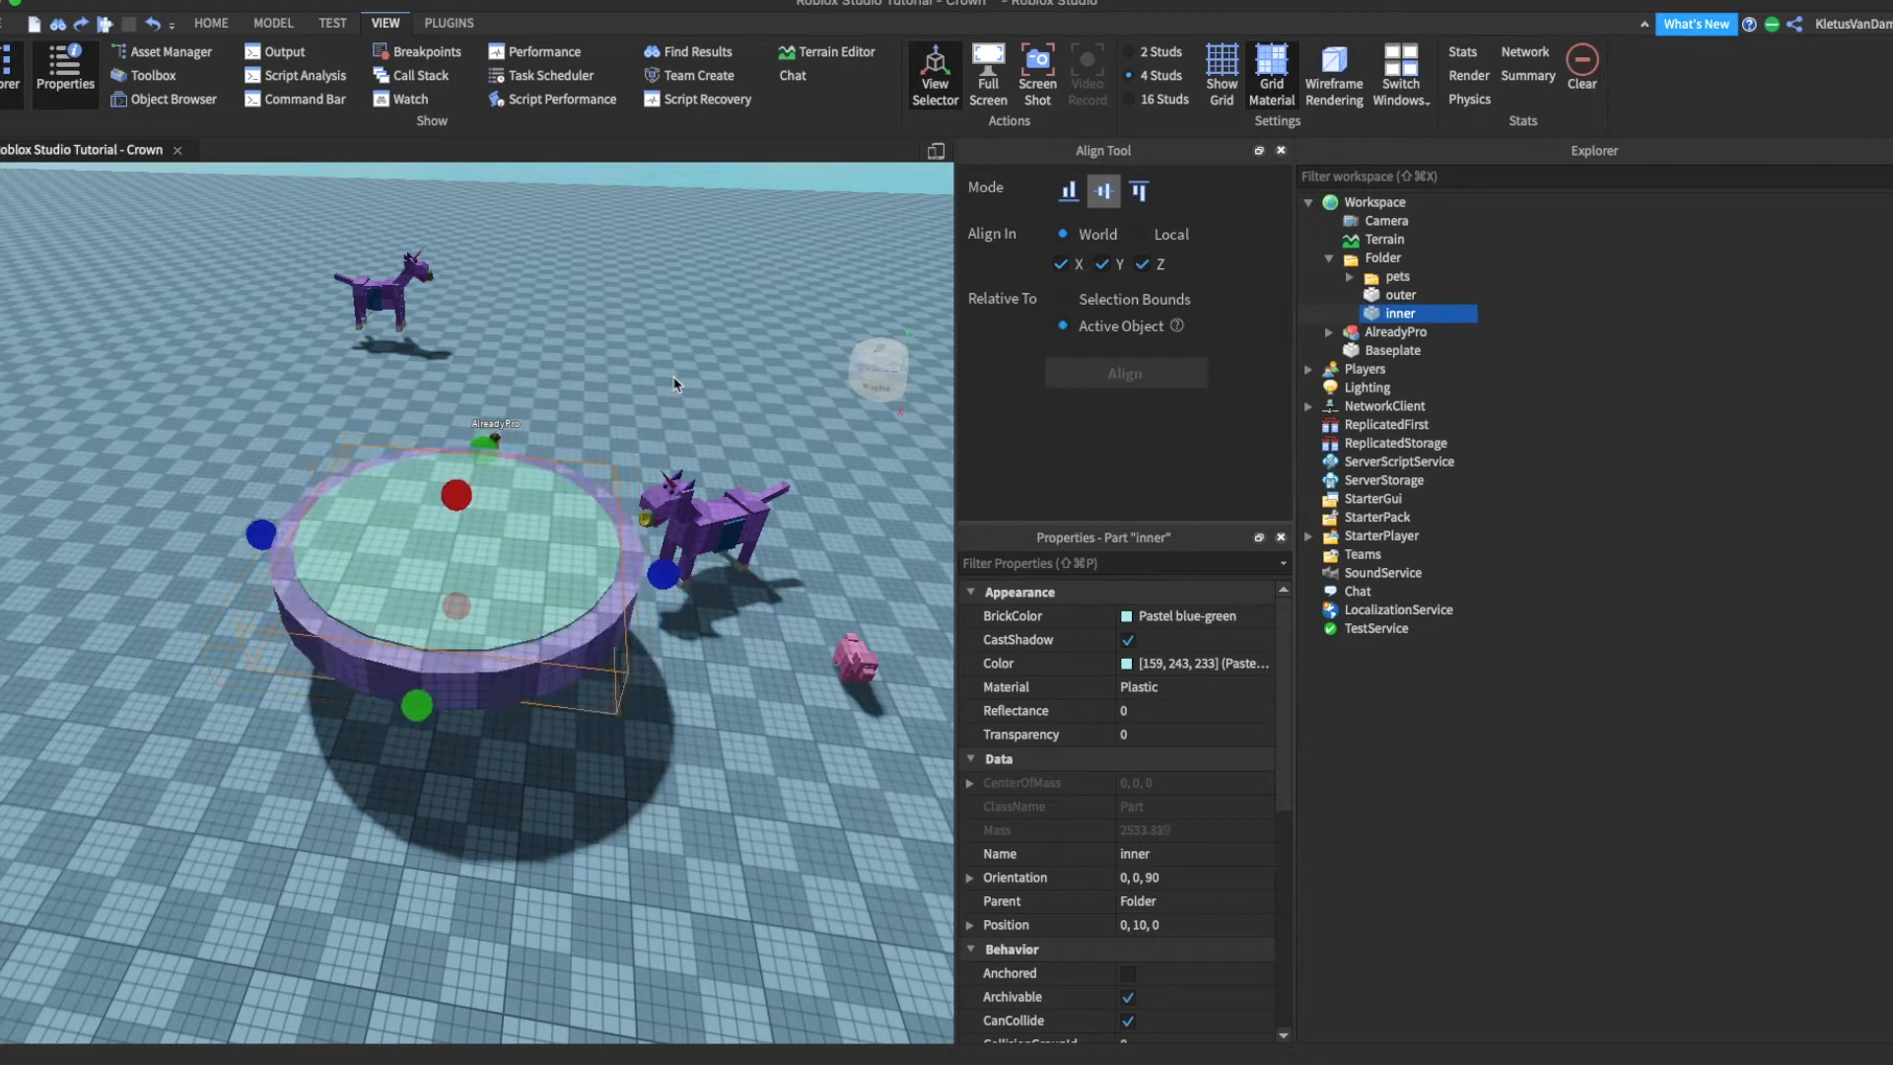
# - Add a Cyan sphere Part named 'scoop' resting on the cylinder rim
pyautogui.click(1402, 294)
pyautogui.write('scoop')
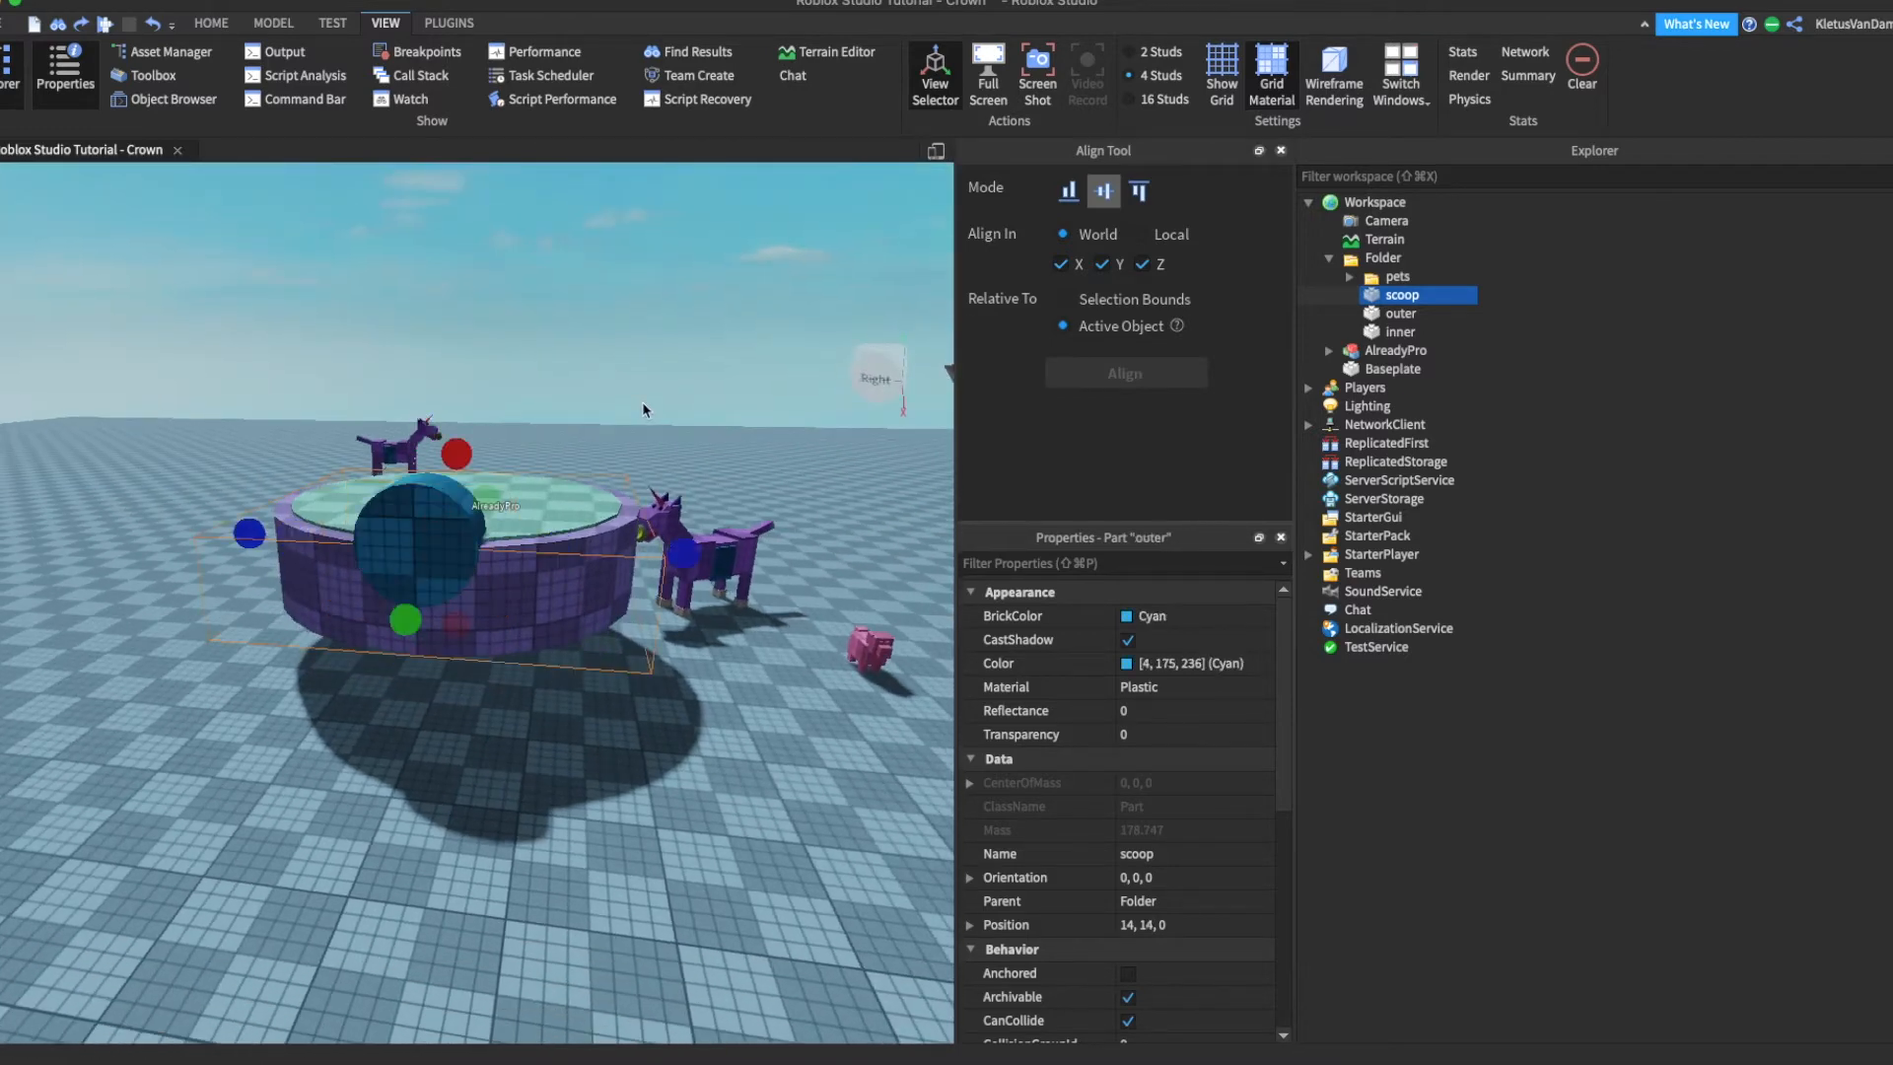
# - Union outer with the negative inner and scoop parts into a violet pointed crown
pyautogui.click(1410, 351)
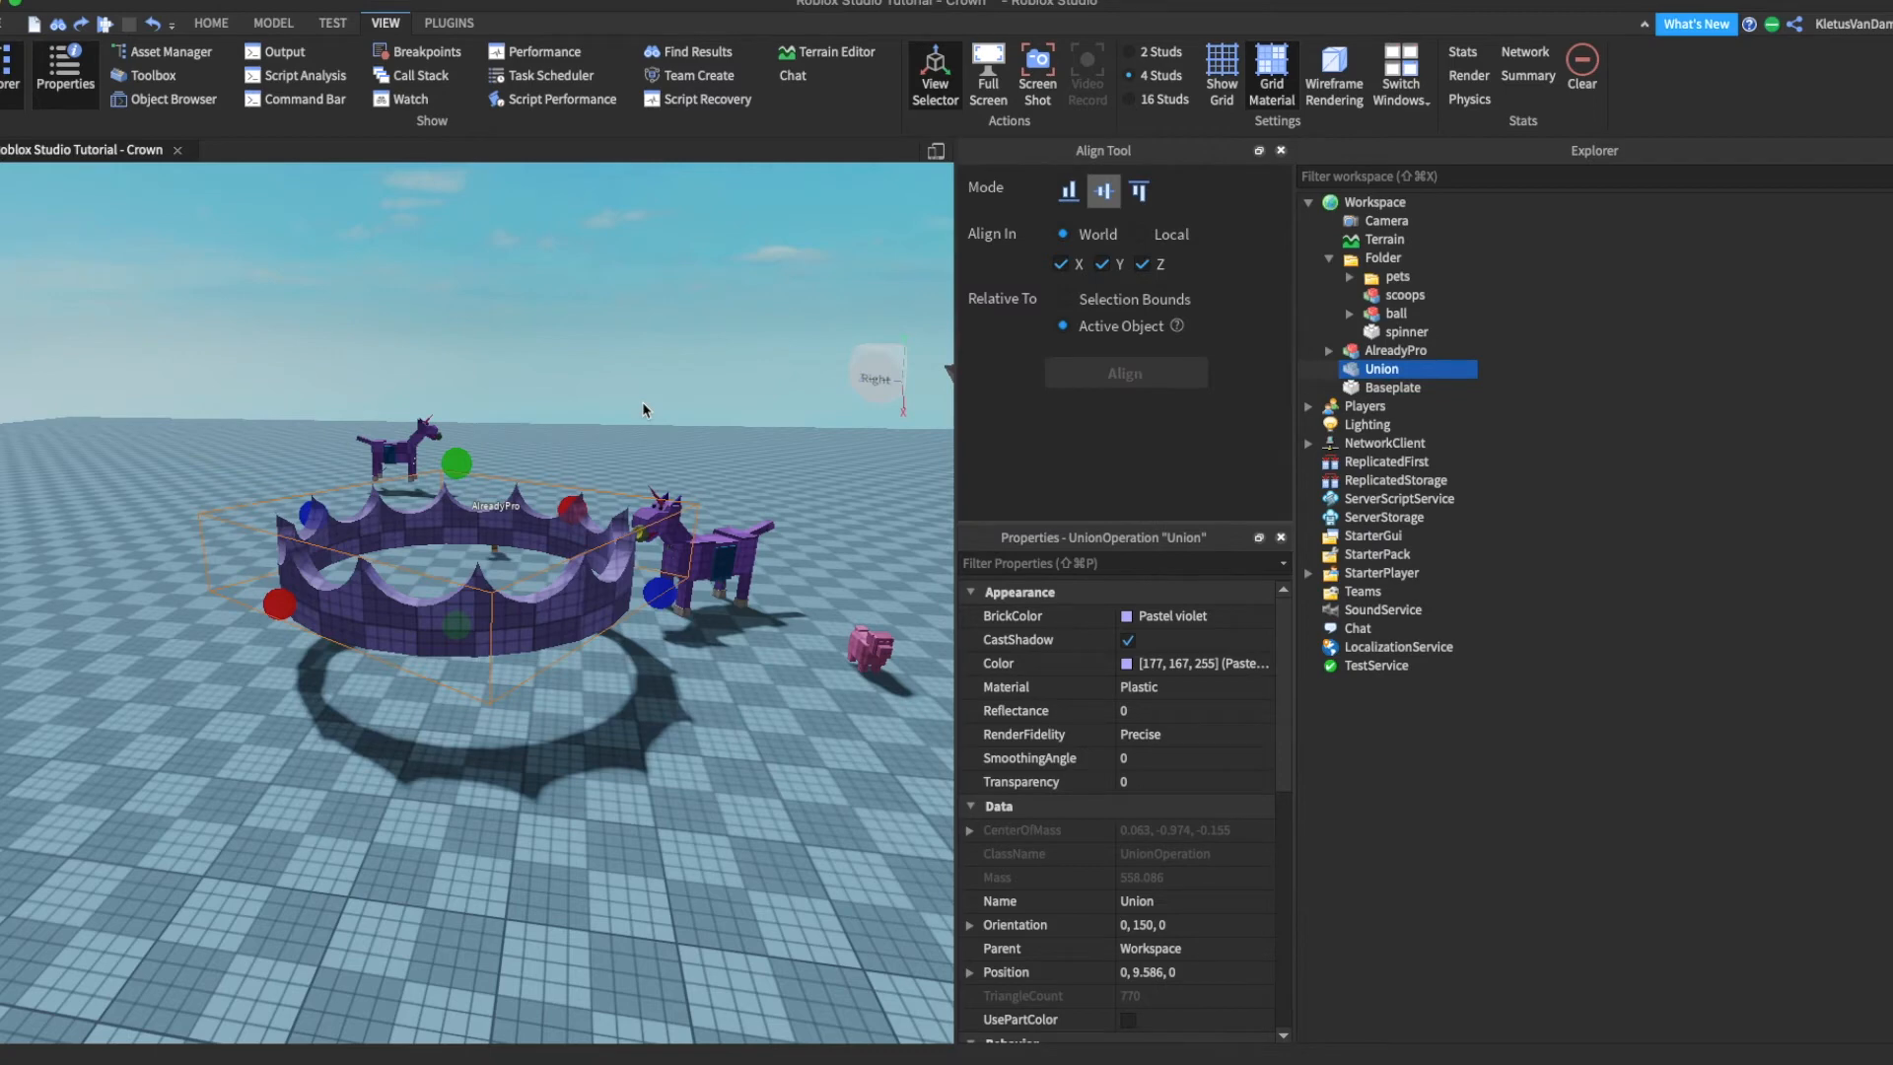
# - Select all twelve cyan scoop balls ringing the crown points in the ball folder
pyautogui.click(1396, 311)
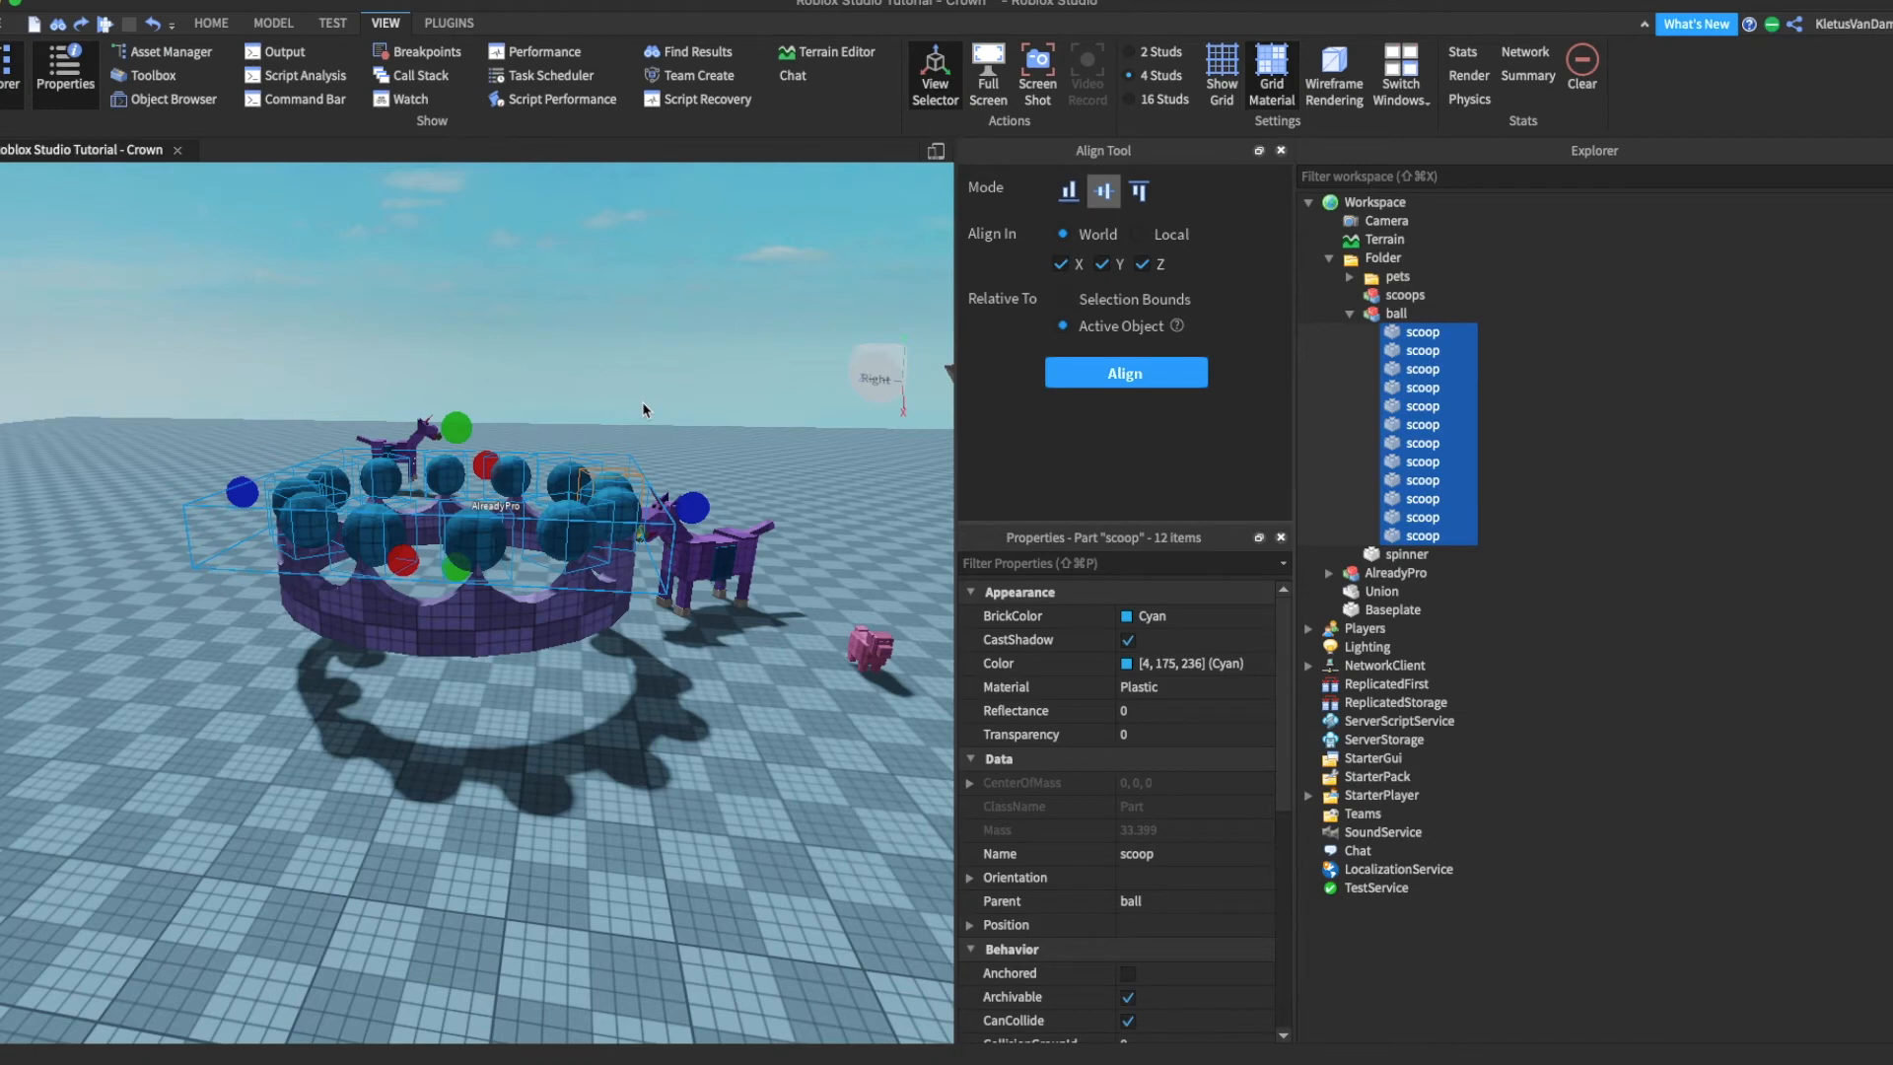
# - Align the twelve scoops on World X/Y/Z so they sit over the crown tips
pyautogui.click(1123, 372)
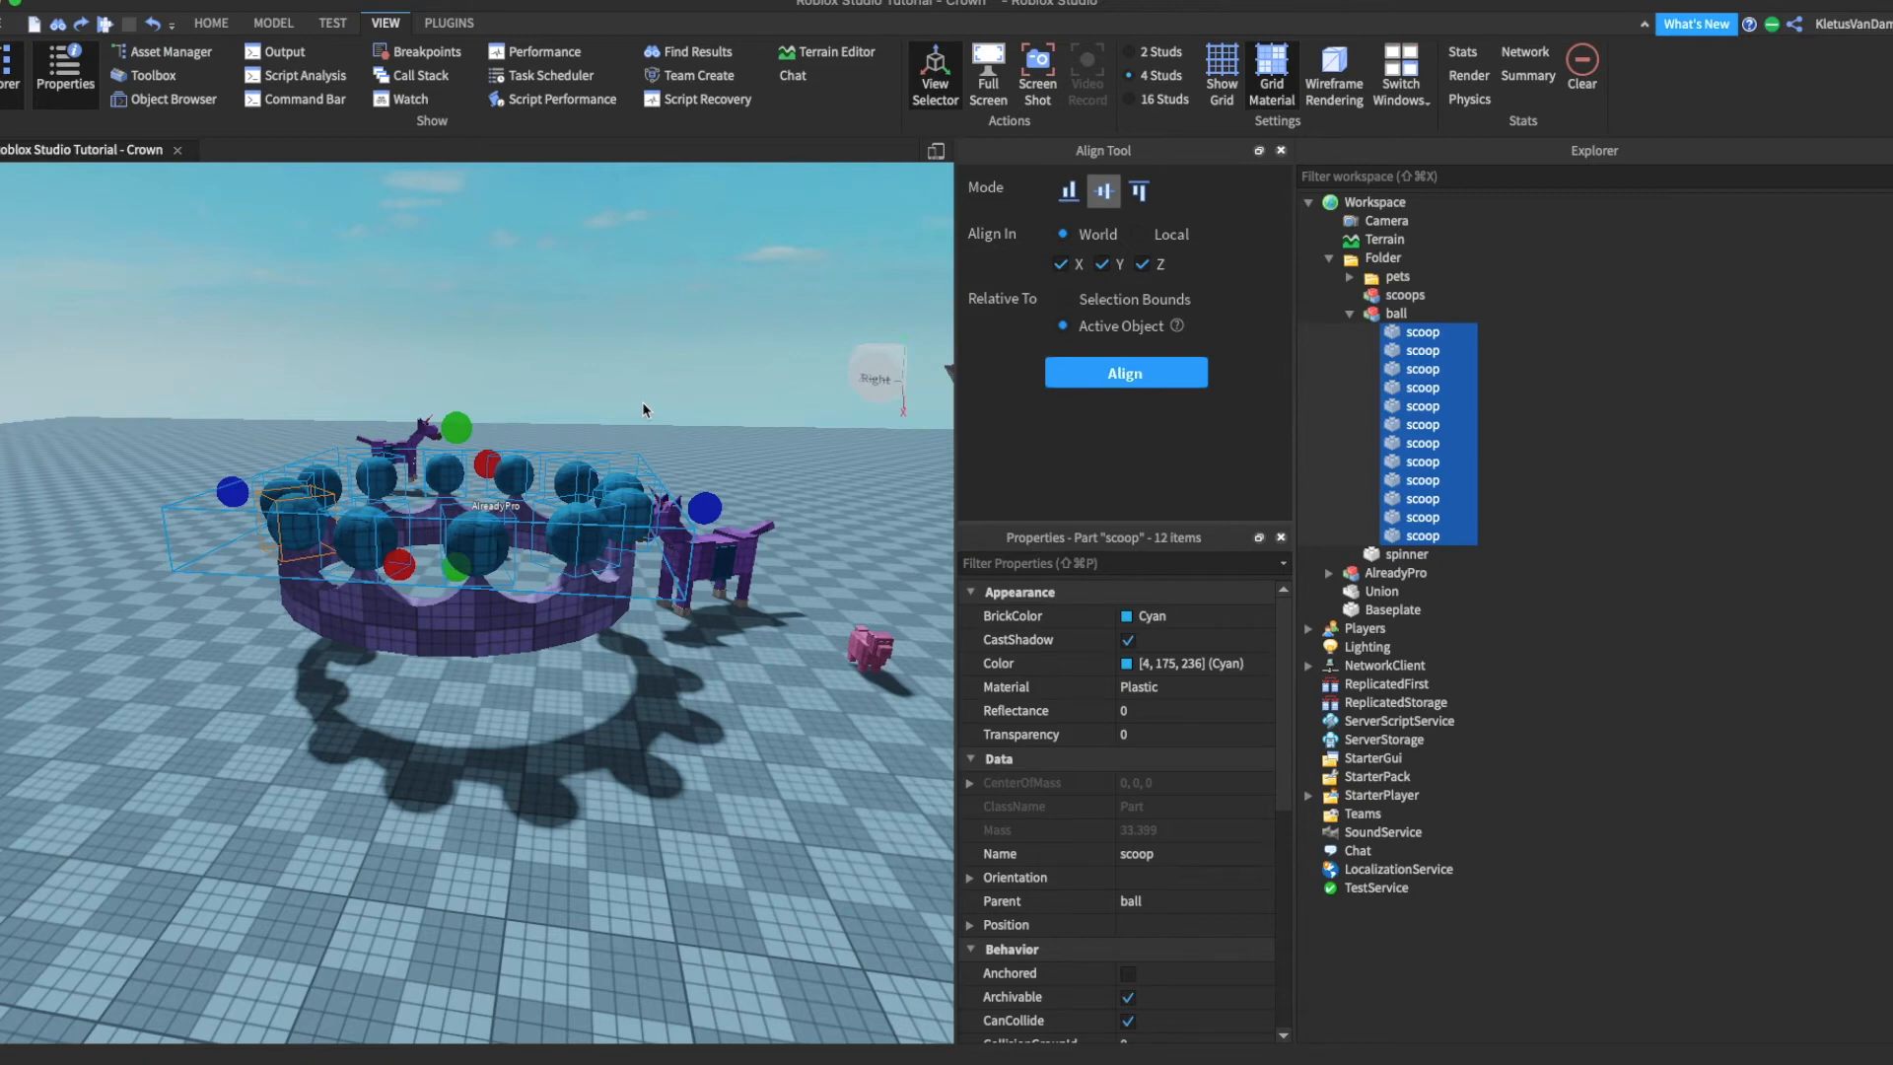
pyautogui.moveTo(637, 391)
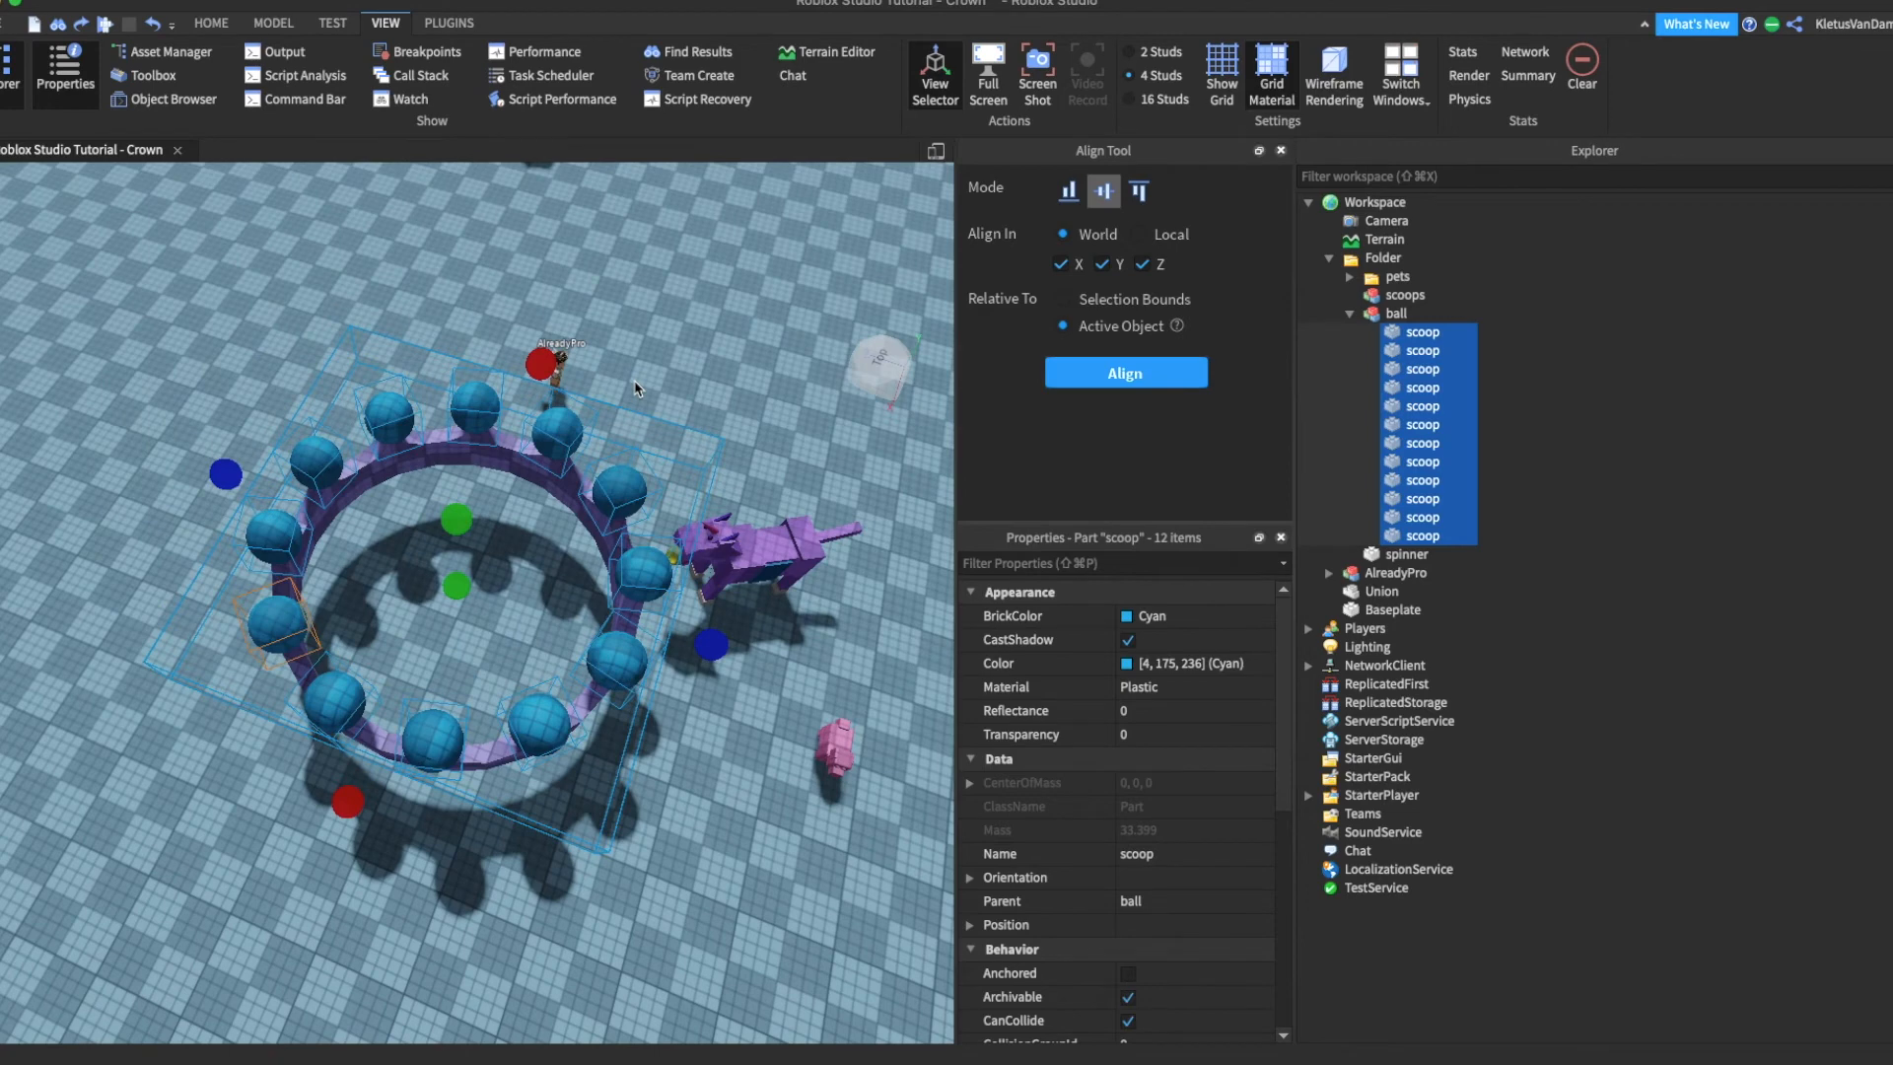
# - Scale the scoops smaller, group everything as Crown_002 and seat it on AlreadyPro's Head
pyautogui.click(1123, 373)
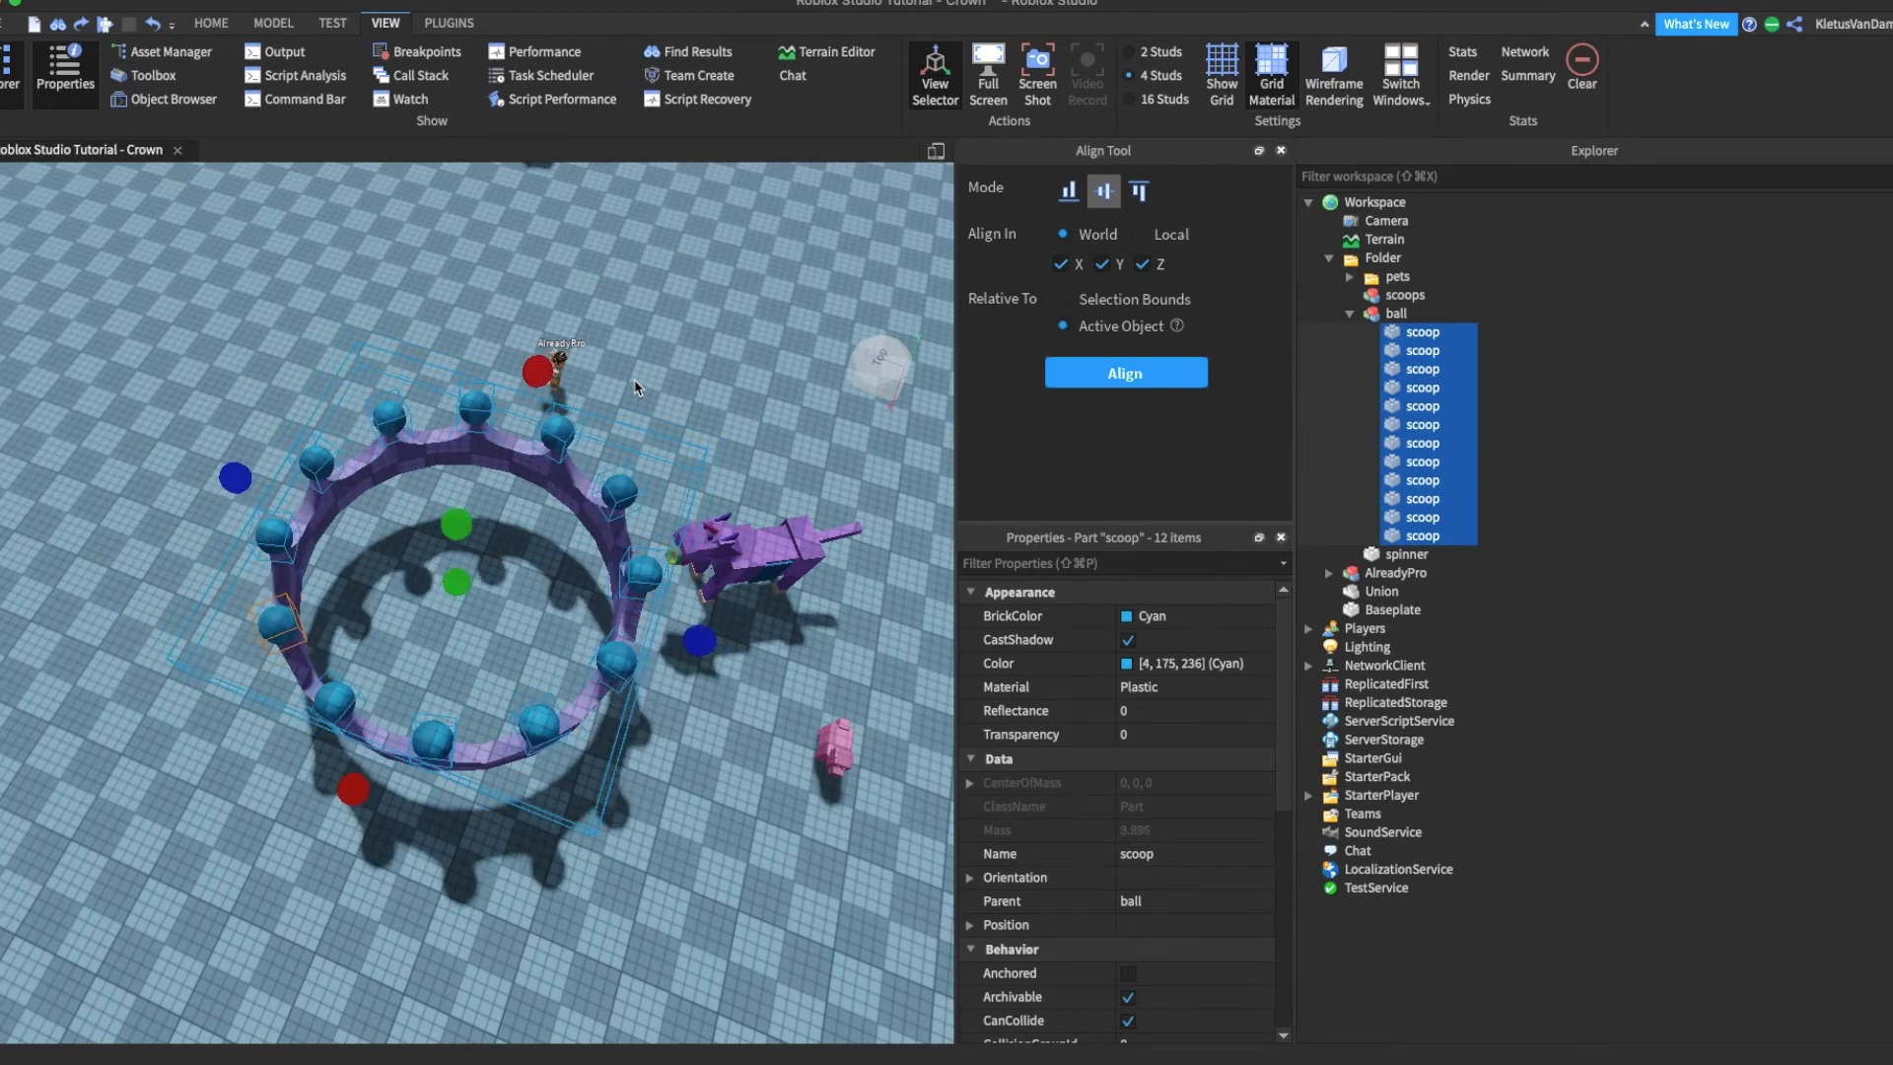
pyautogui.click(1382, 591)
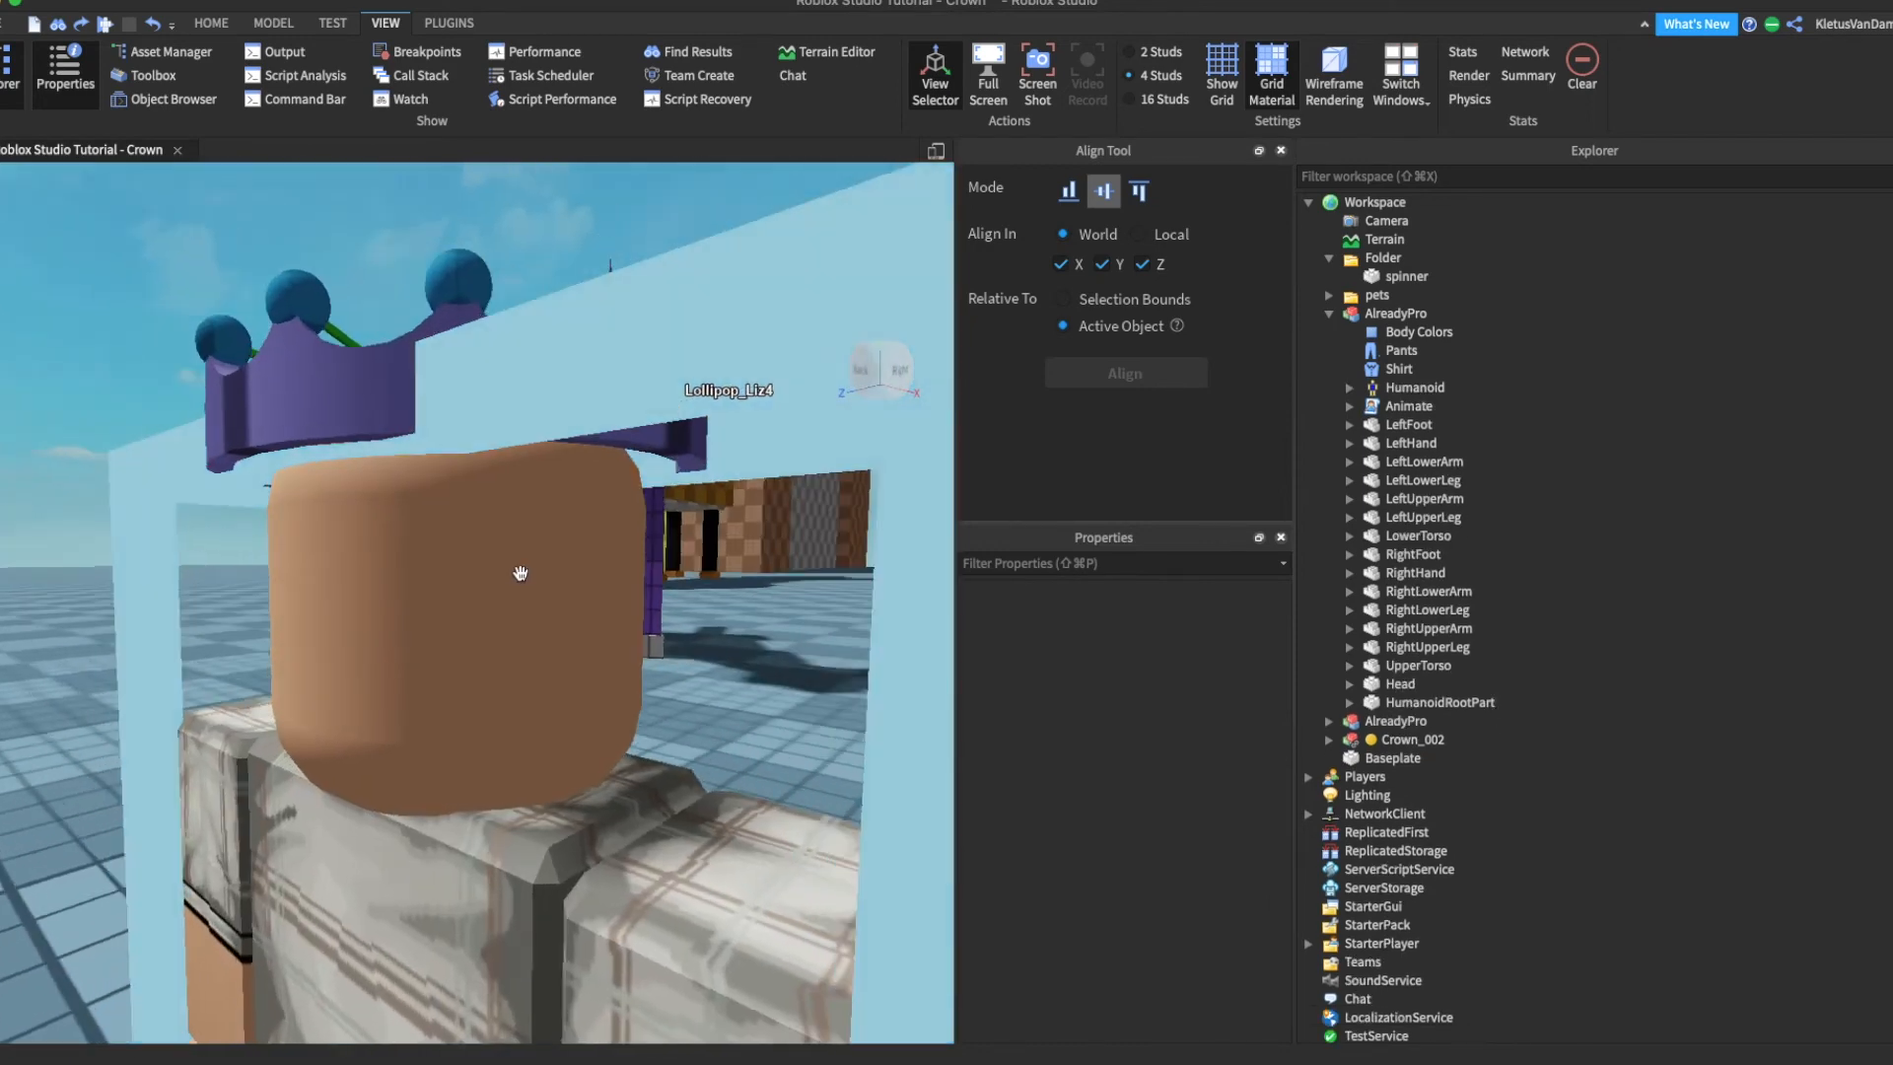
pyautogui.click(1411, 740)
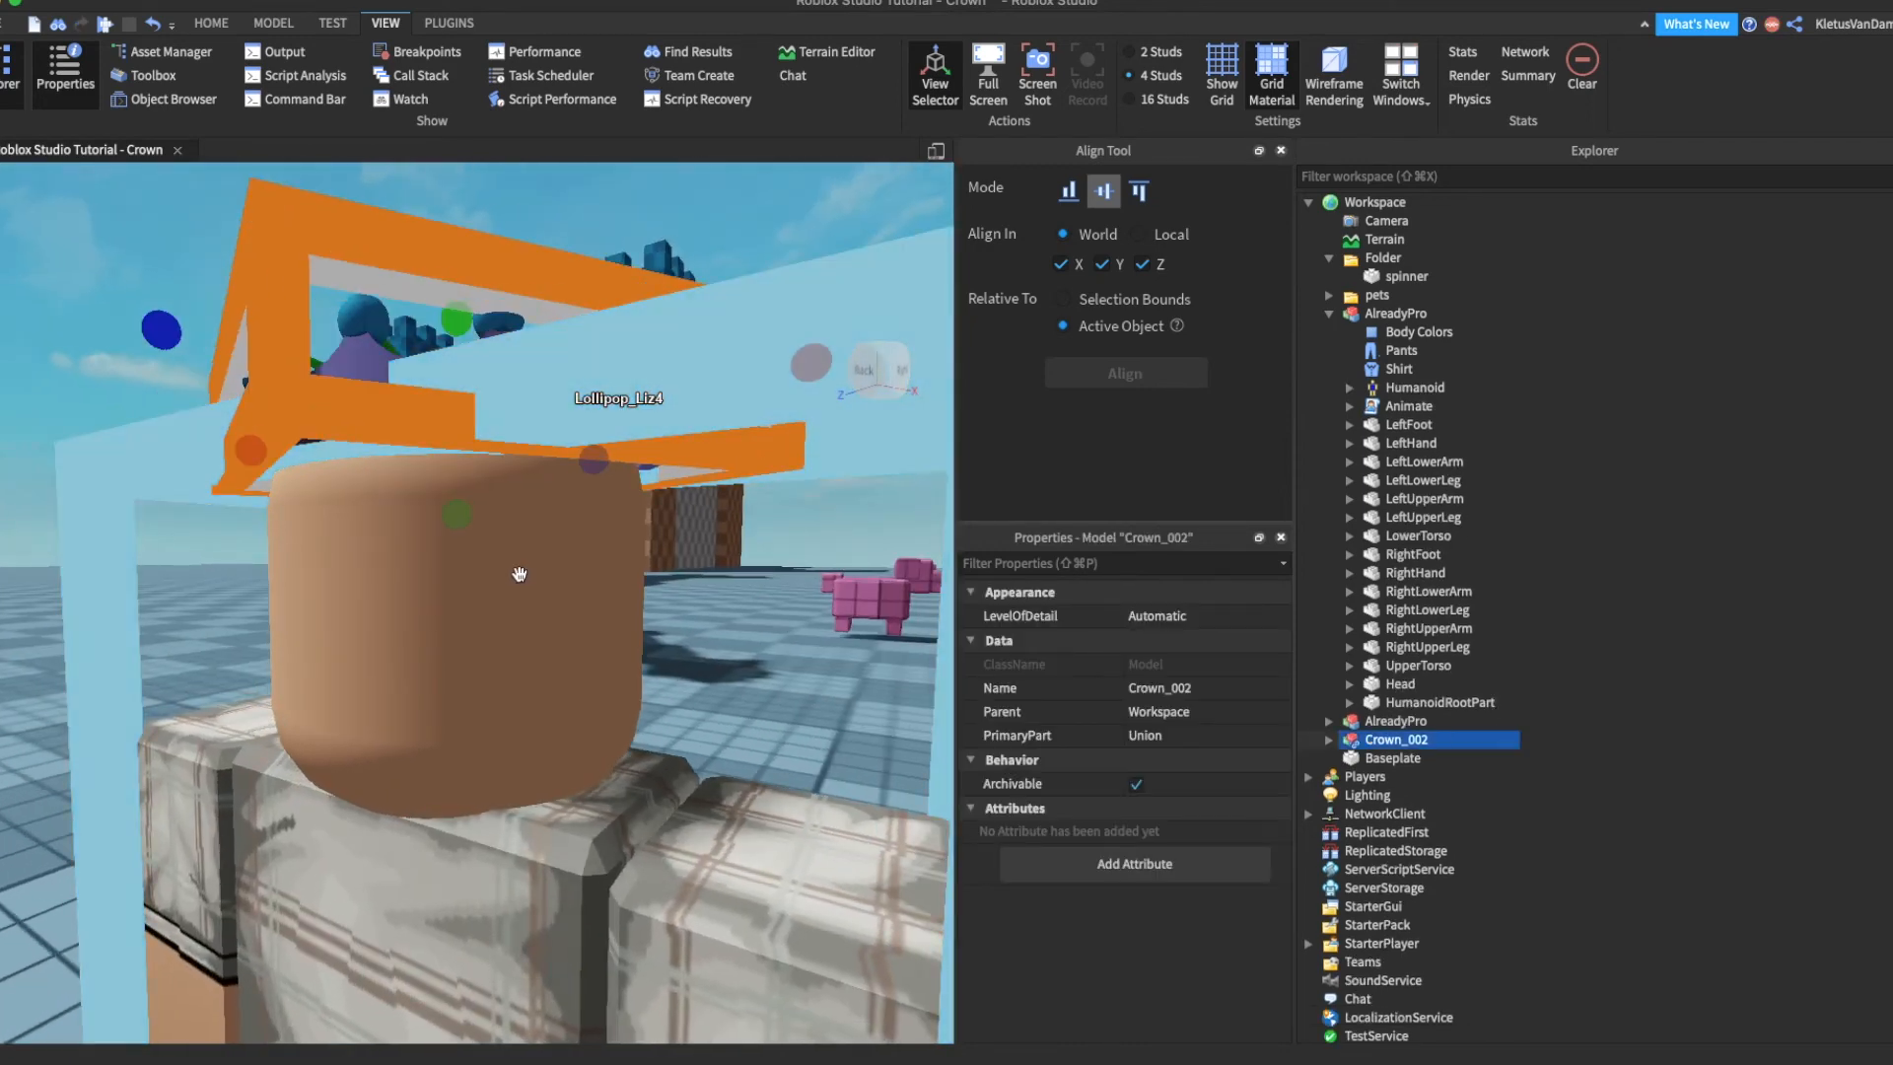